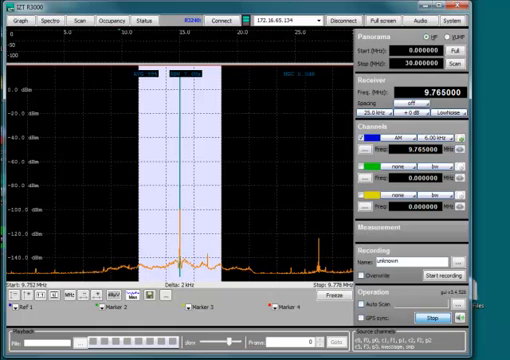
Close the IZT R3000 receiver window tuned to 9.765 MHz AM
{"action": "left_click", "coordinate": [490, 12]}
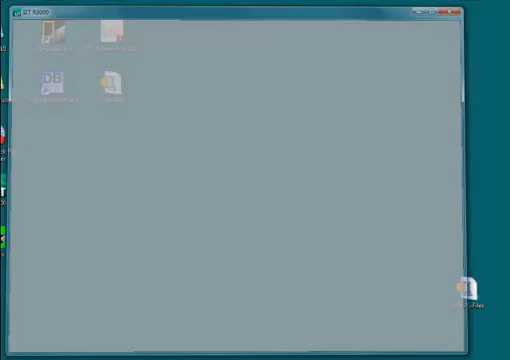